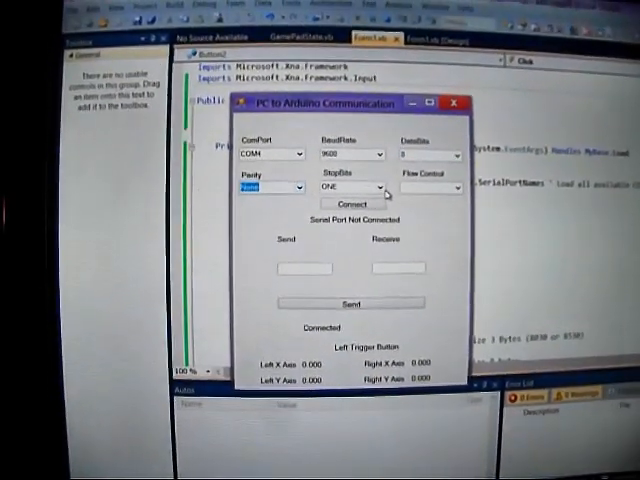
- Dismiss the 'Port Already Open' message, keeping the COM4 connection and gamepad readouts
{"action": "left_click", "coordinate": [456, 188]}
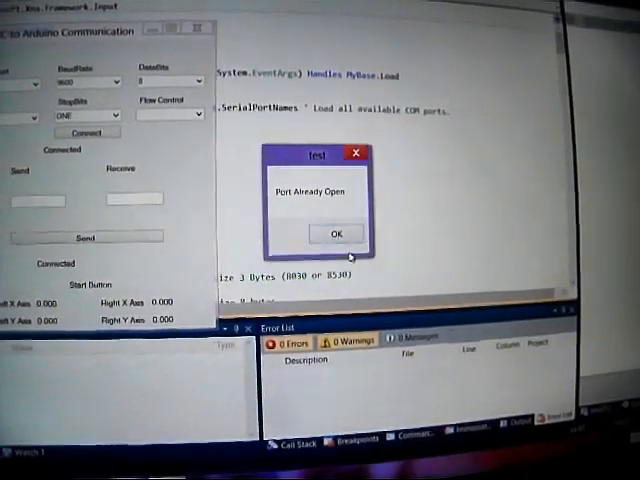
{"action": "left_click", "coordinate": [335, 233]}
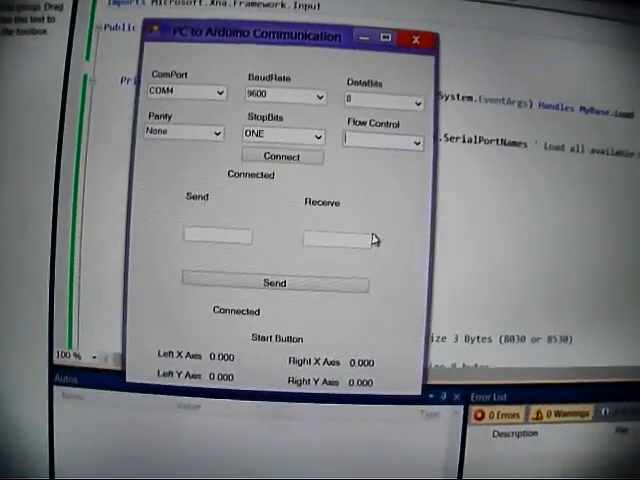